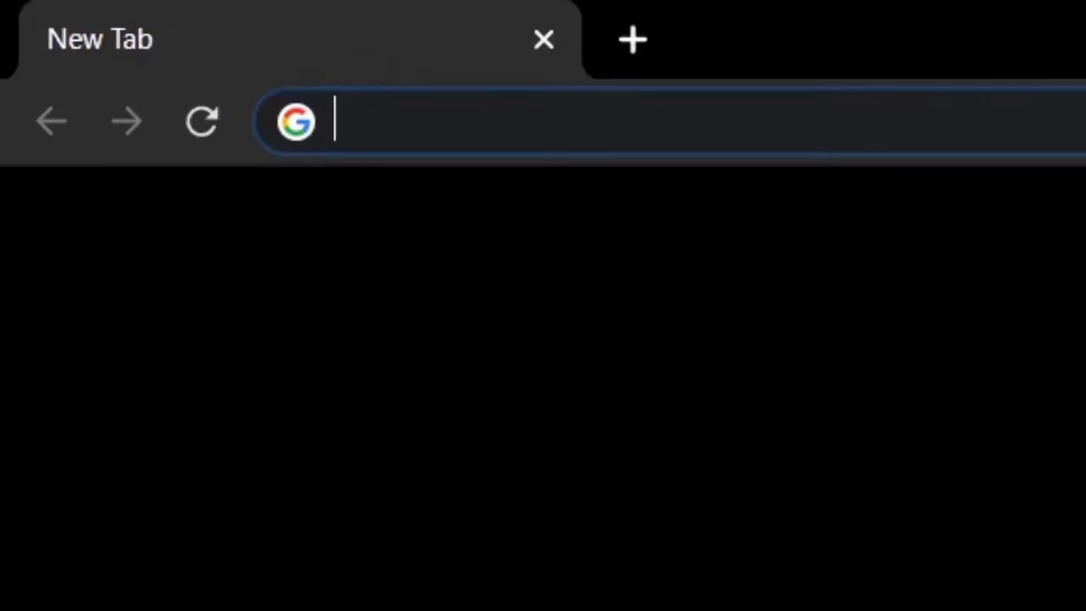
Search Google for 'direct x' and scroll to Microsoft's DirectX download result
type("direct x")
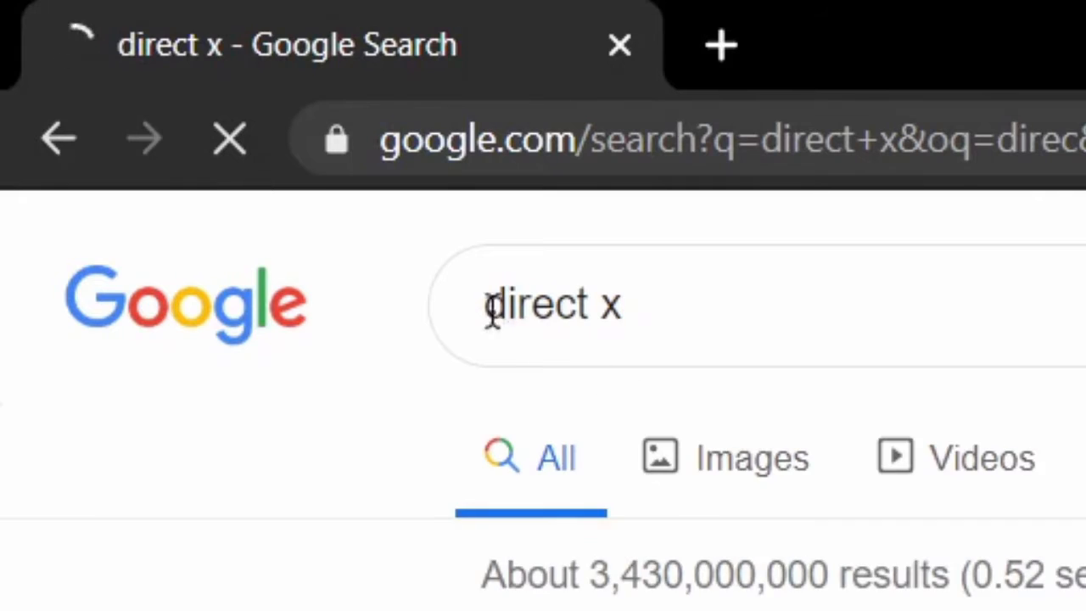
scroll("down", 3)
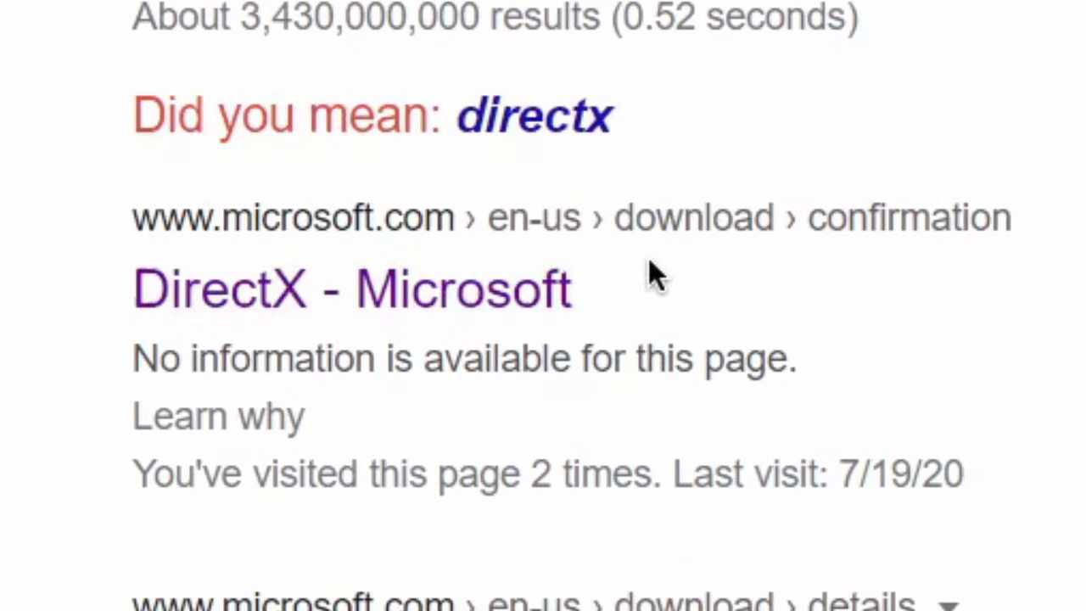
mouse_move(505, 319)
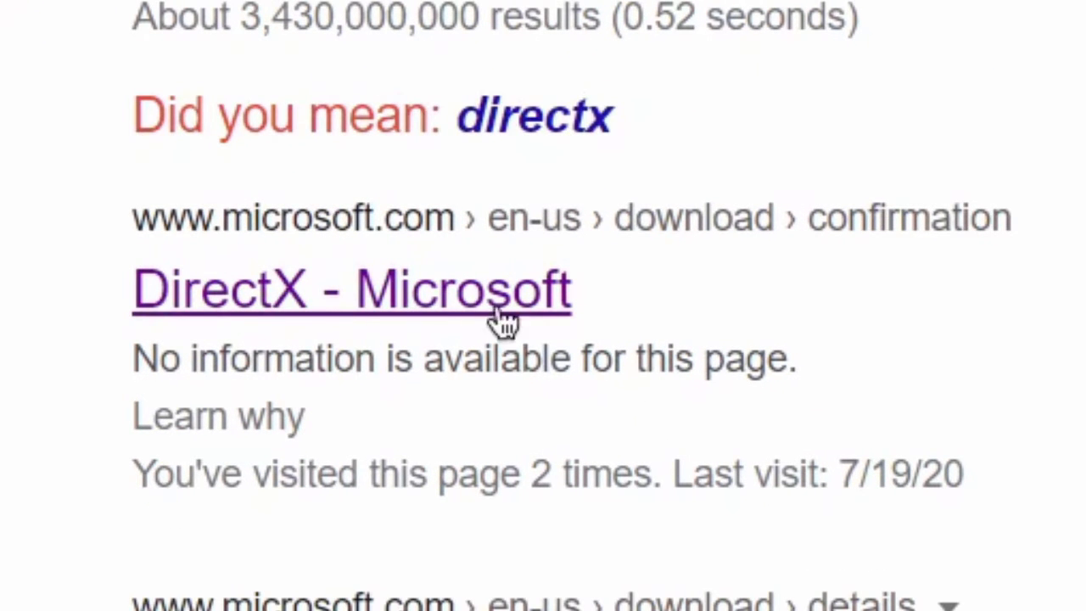
mouse_move(190, 241)
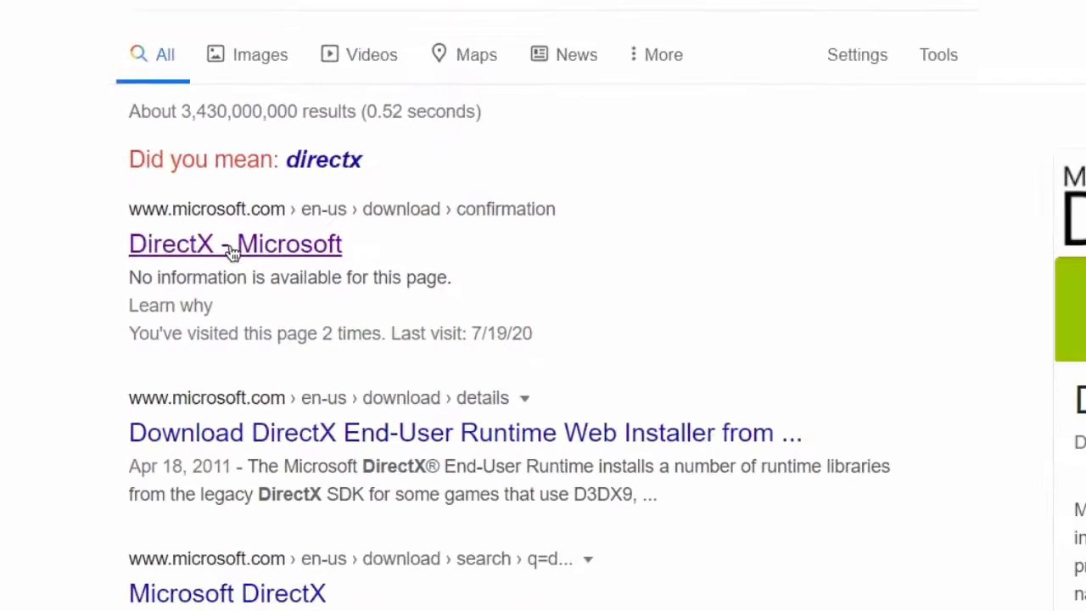
Show the Downloads folder in File Explorer with the dxwebsetup installer
left_click(235, 244)
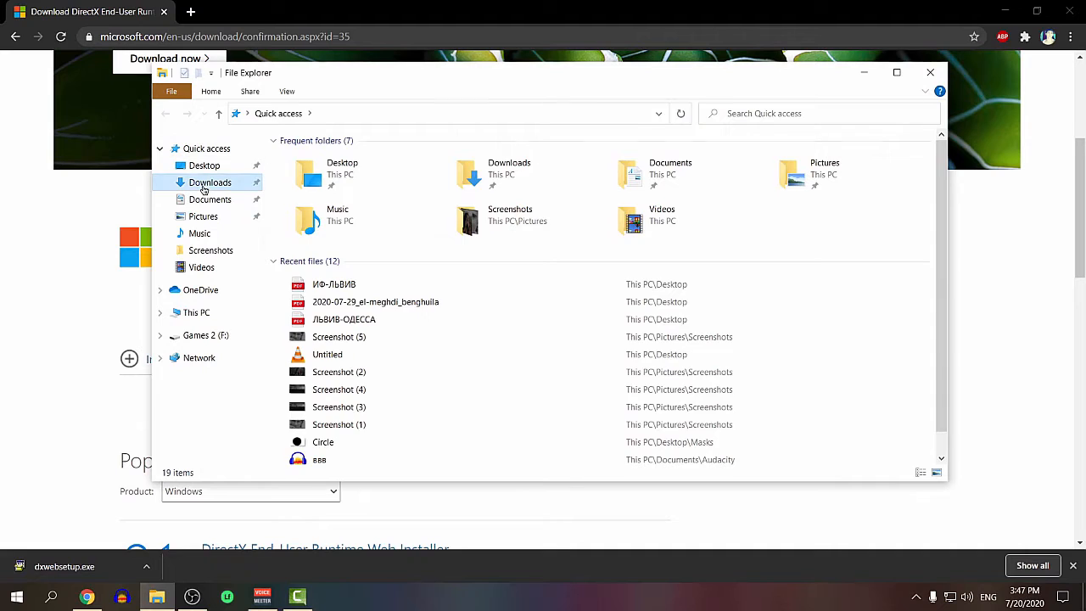
left_click(211, 184)
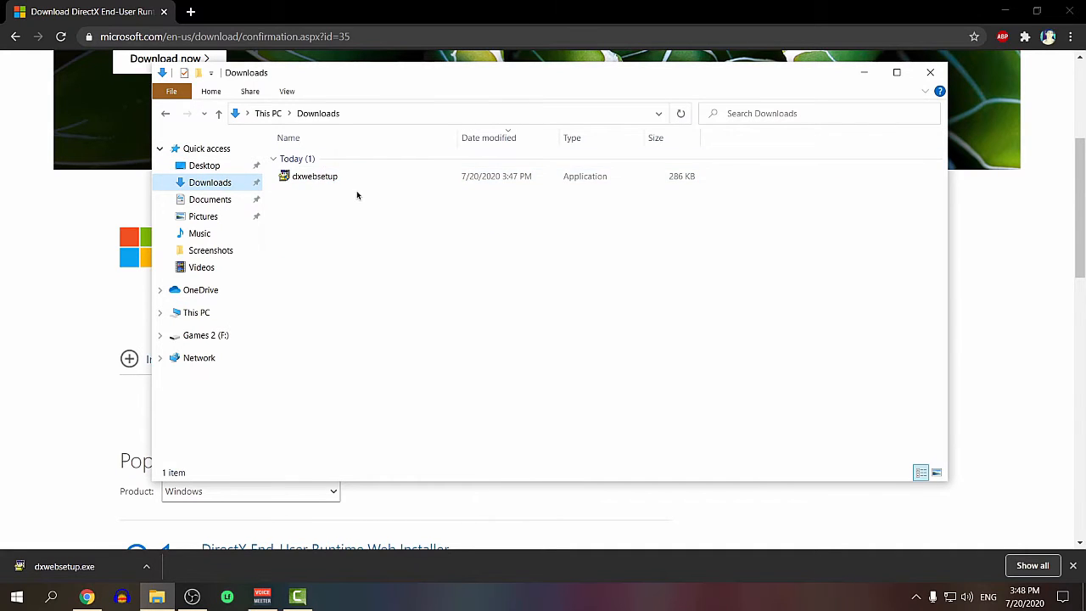
Launch dxwebsetup, accept the license, decline the Bing Bar, and begin installing components
double_click(314, 175)
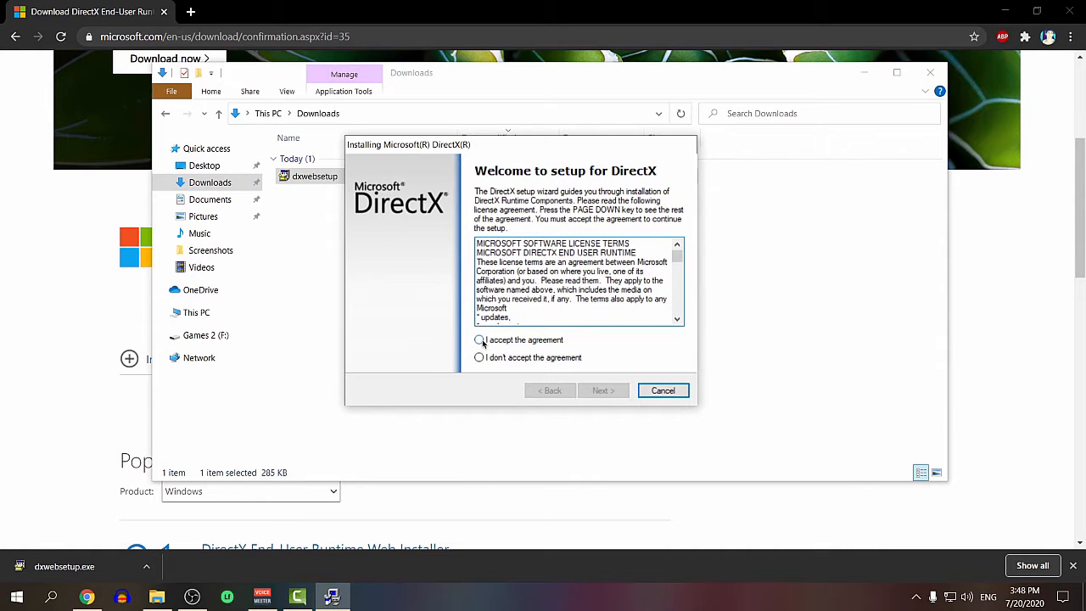
left_click(603, 390)
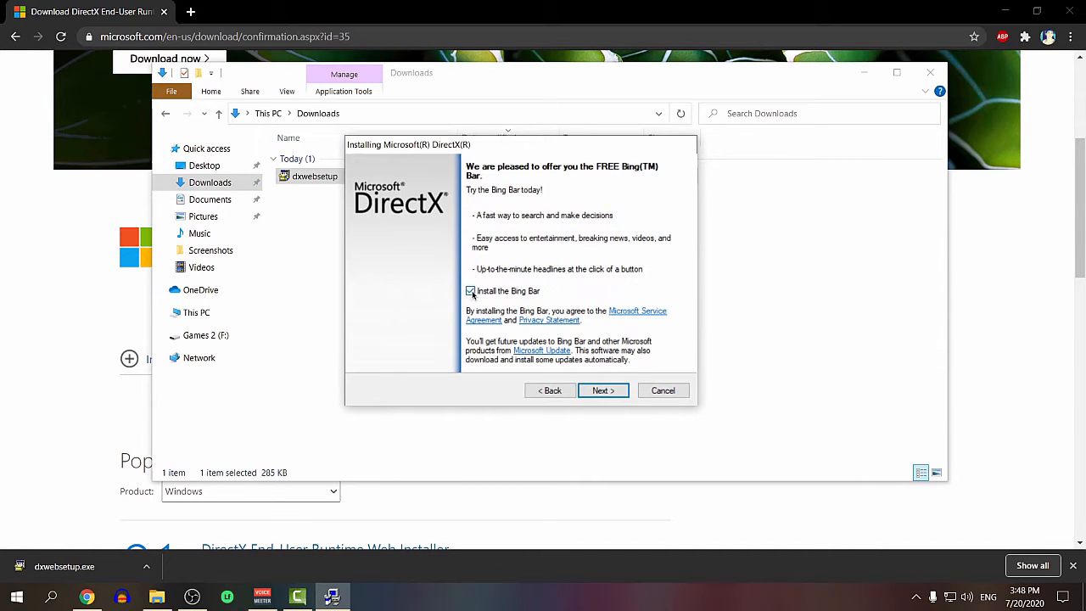
left_click(472, 292)
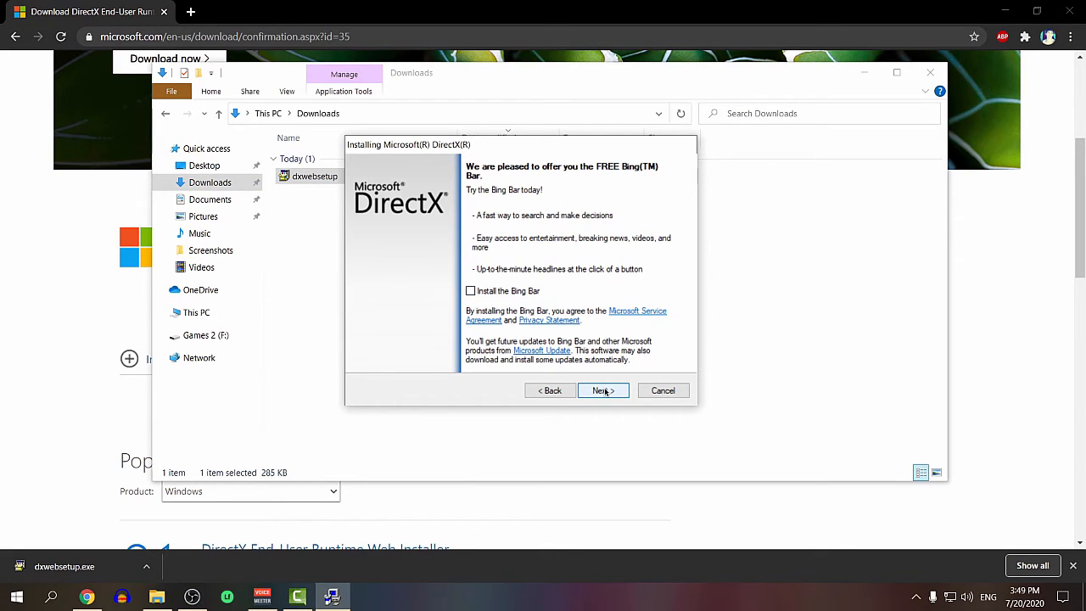
left_click(603, 390)
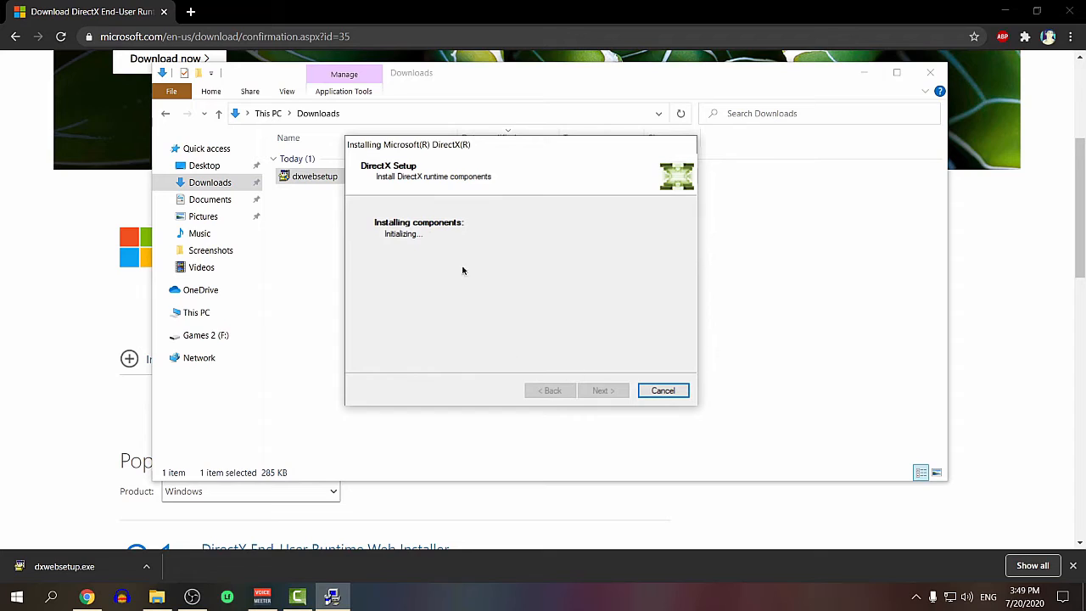
mouse_move(448, 264)
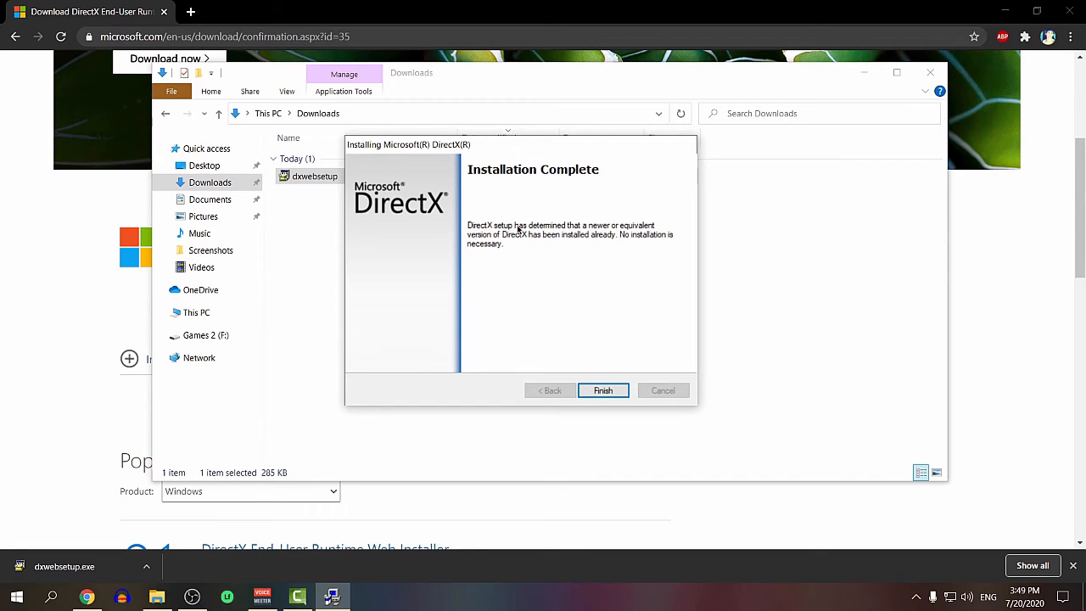
mouse_move(519, 240)
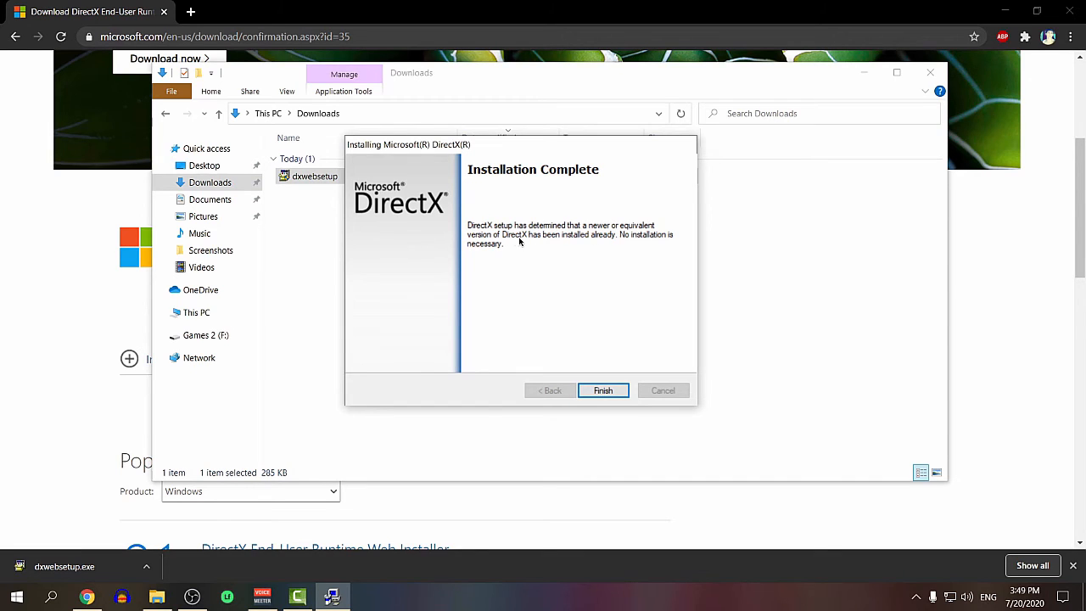
mouse_move(509, 247)
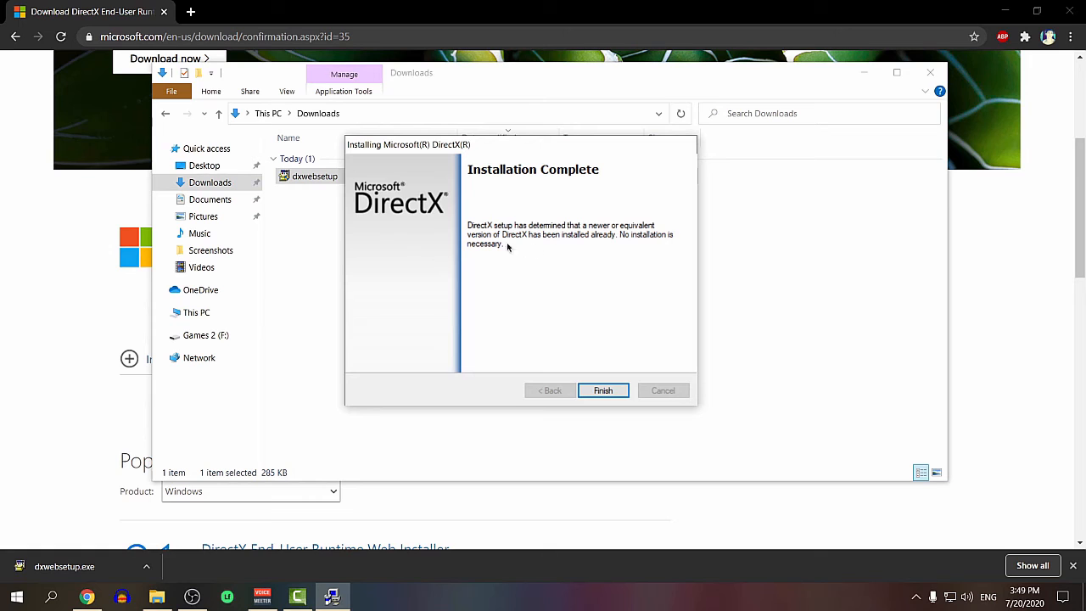
Finish the completed DirectX Setup and close the Downloads window
left_click(603, 390)
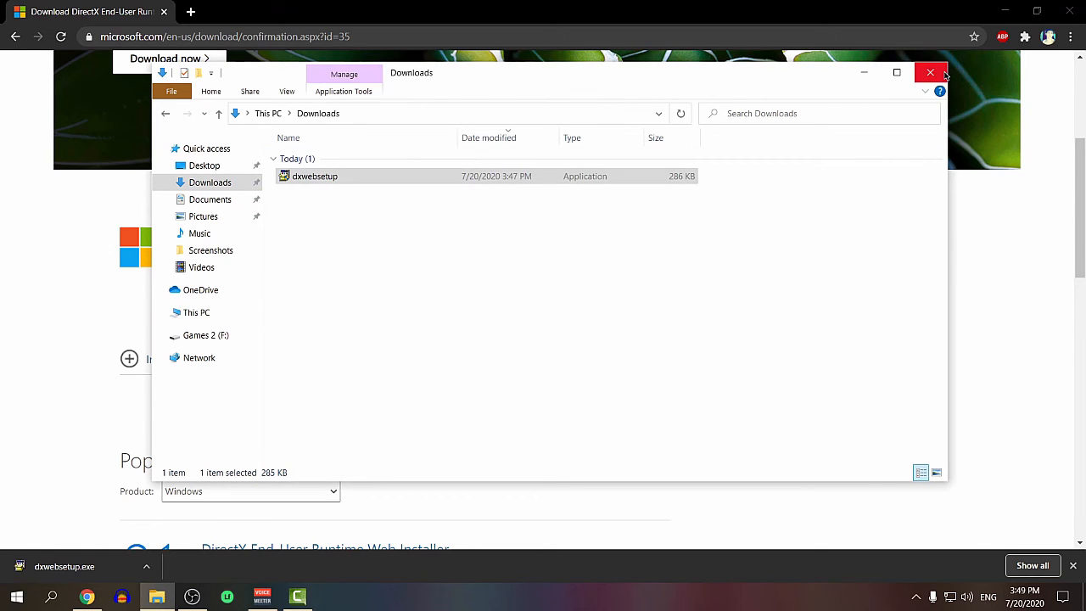
left_click(930, 72)
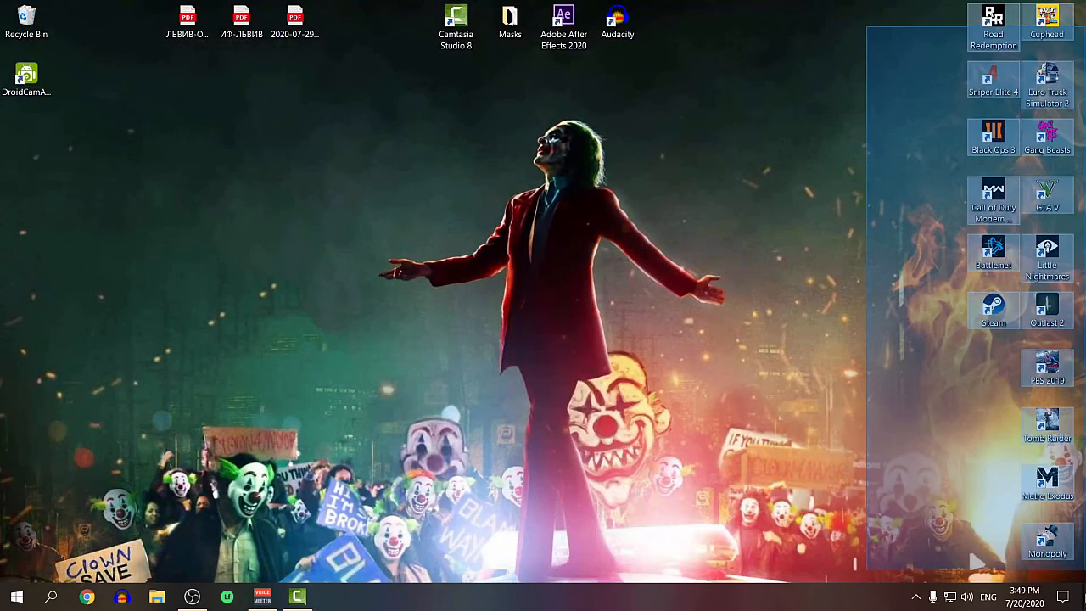